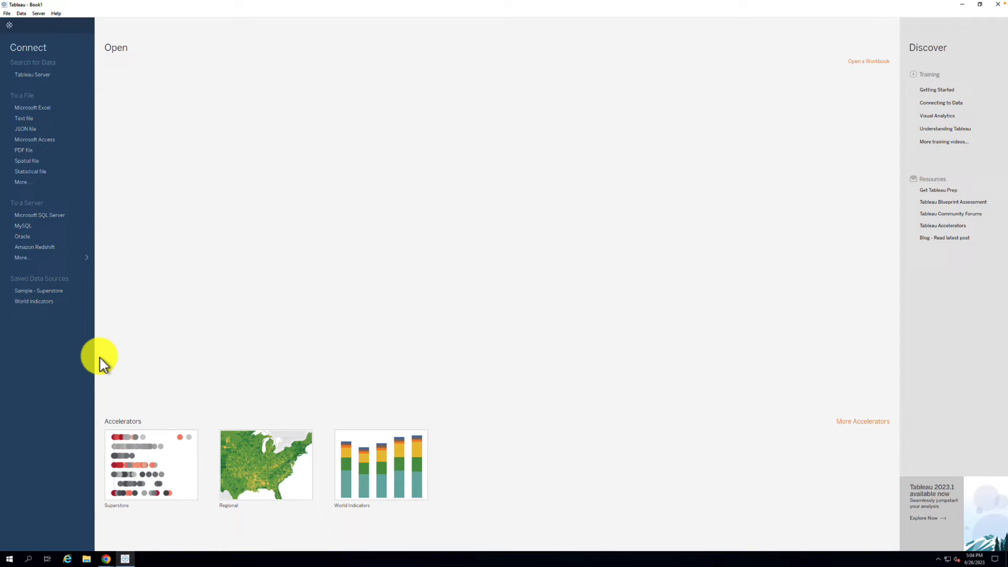
pyautogui.moveTo(94, 349)
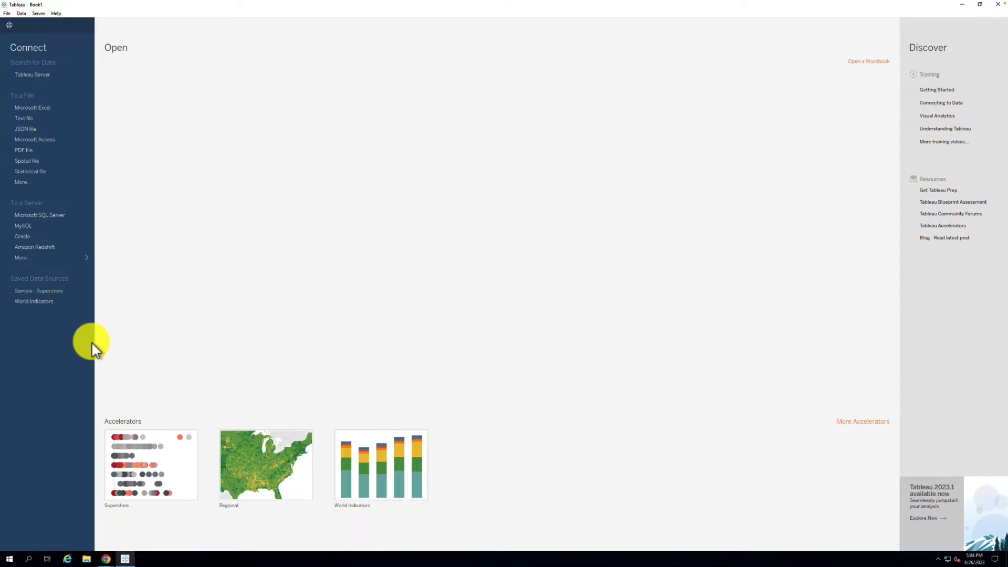
pyautogui.moveTo(208, 66)
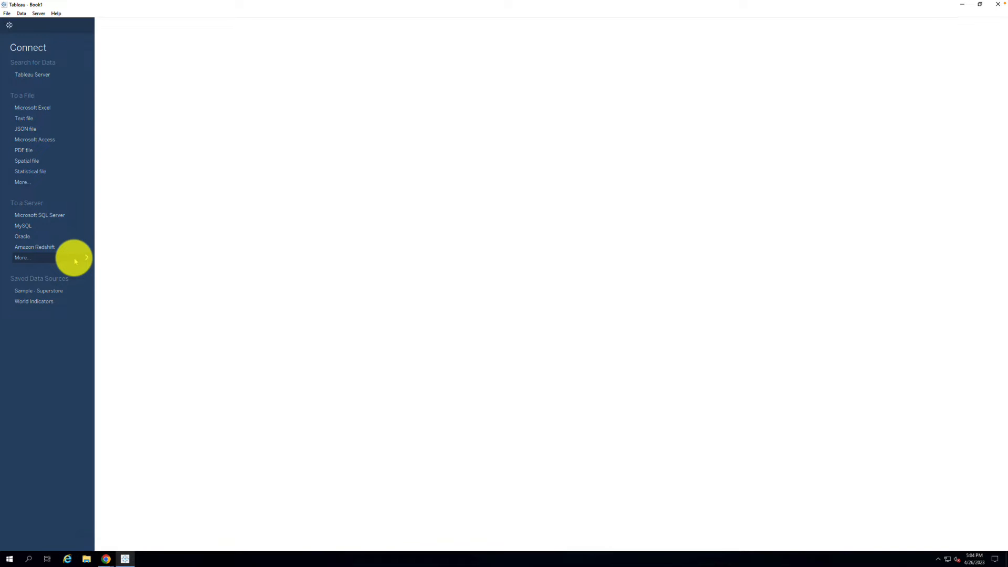
# Step: Show the full catalogue of installed and additional server connectors via More…
pyautogui.click(22, 258)
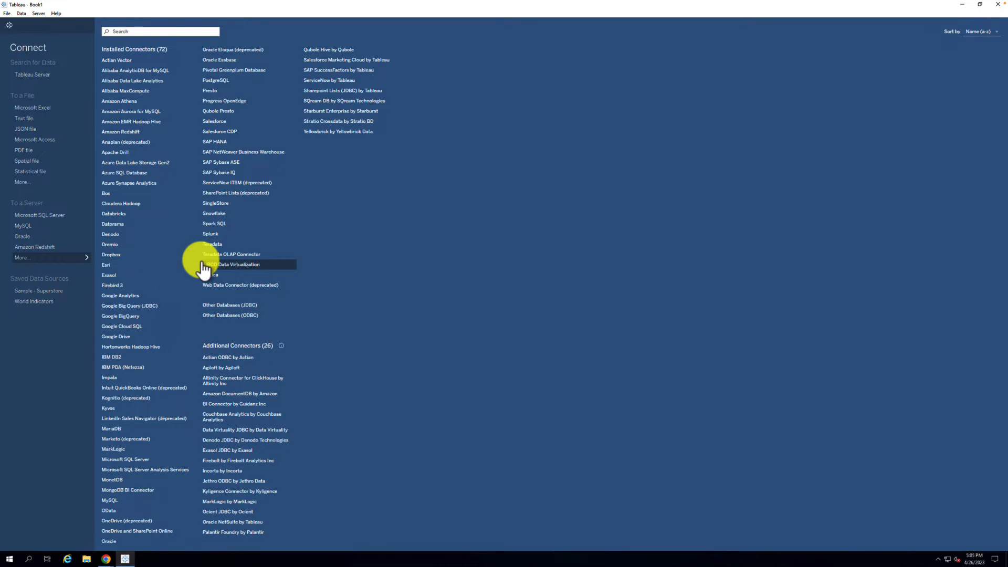
pyautogui.moveTo(142, 493)
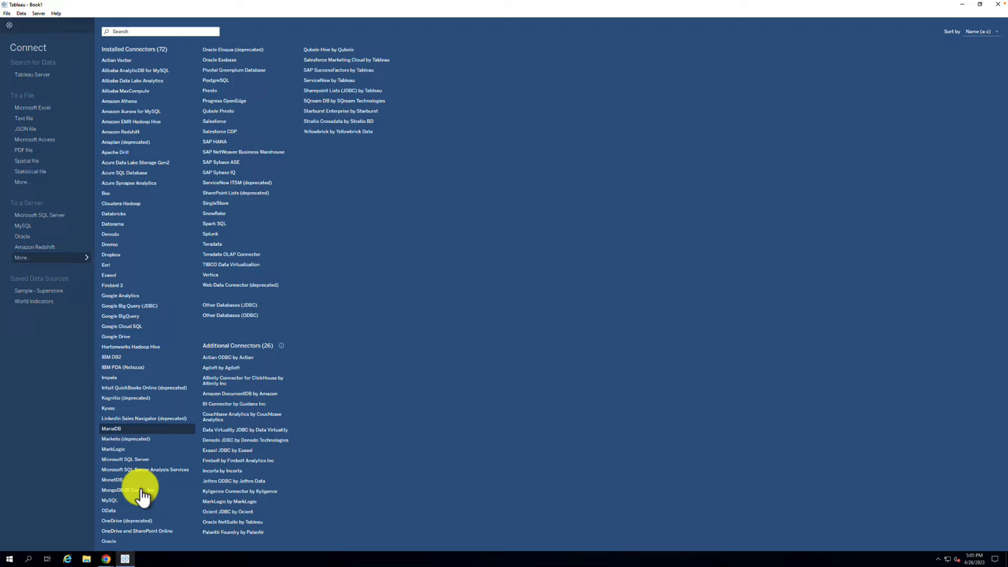
pyautogui.moveTo(125, 459)
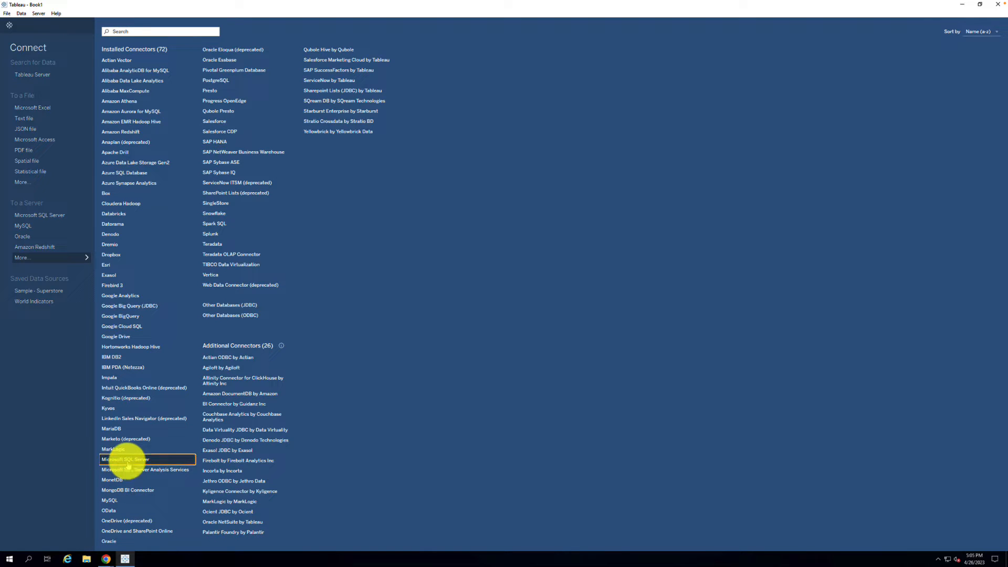
# Step: Sign in to the TestV1 Microsoft SQL Server database with username 'test' and password, loading the Batters table
pyautogui.click(125, 459)
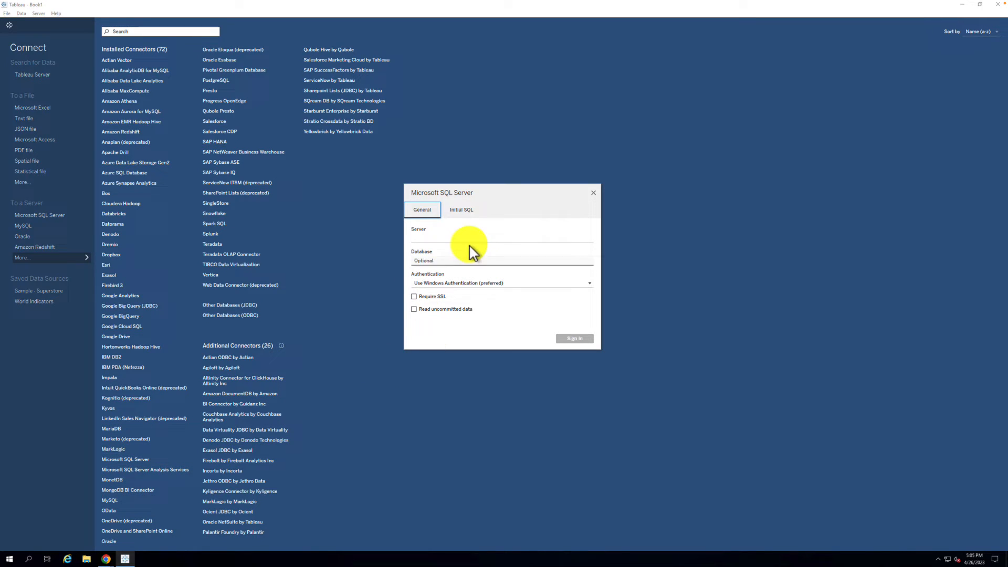
pyautogui.moveTo(399, 286)
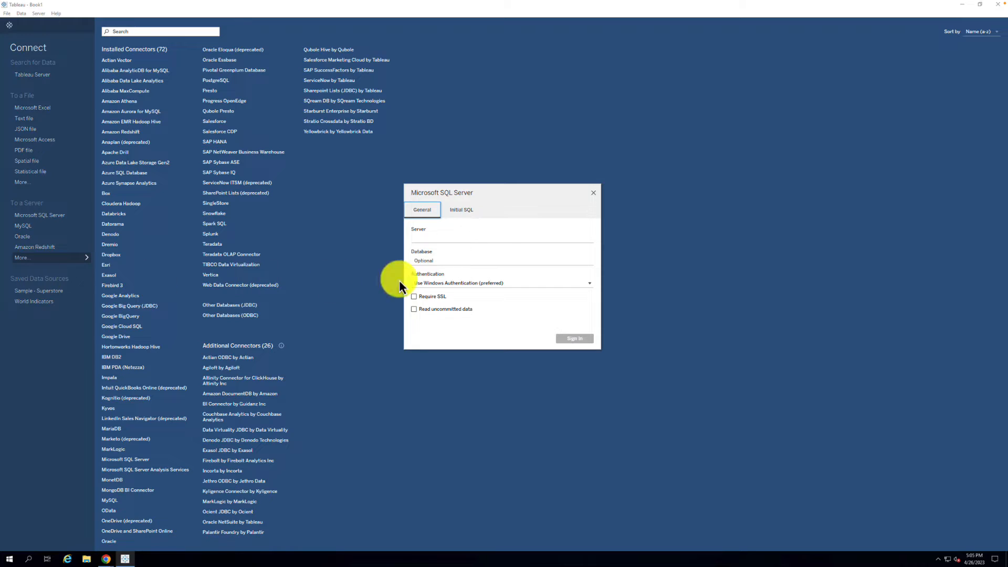
pyautogui.click(502, 282)
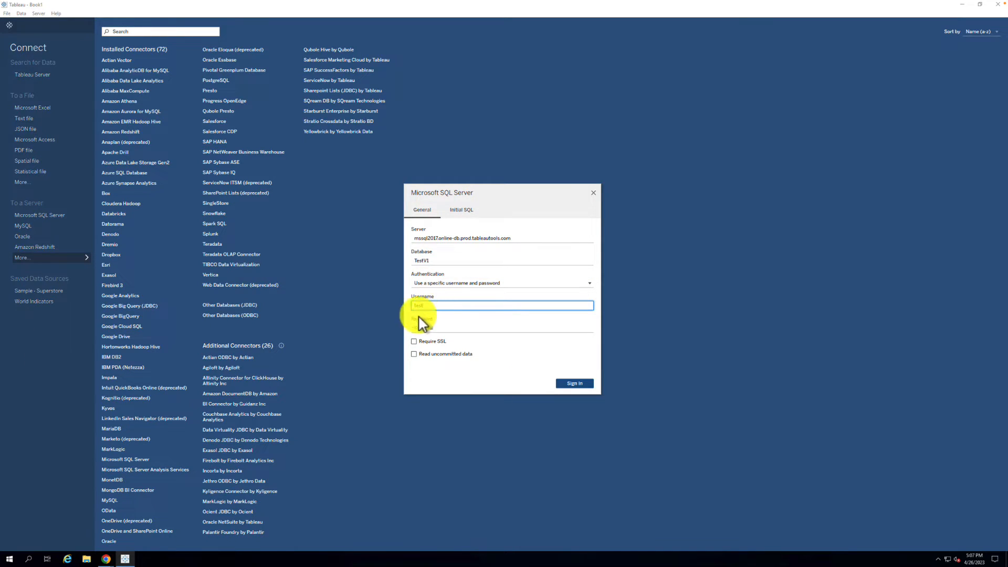
pyautogui.write('test')
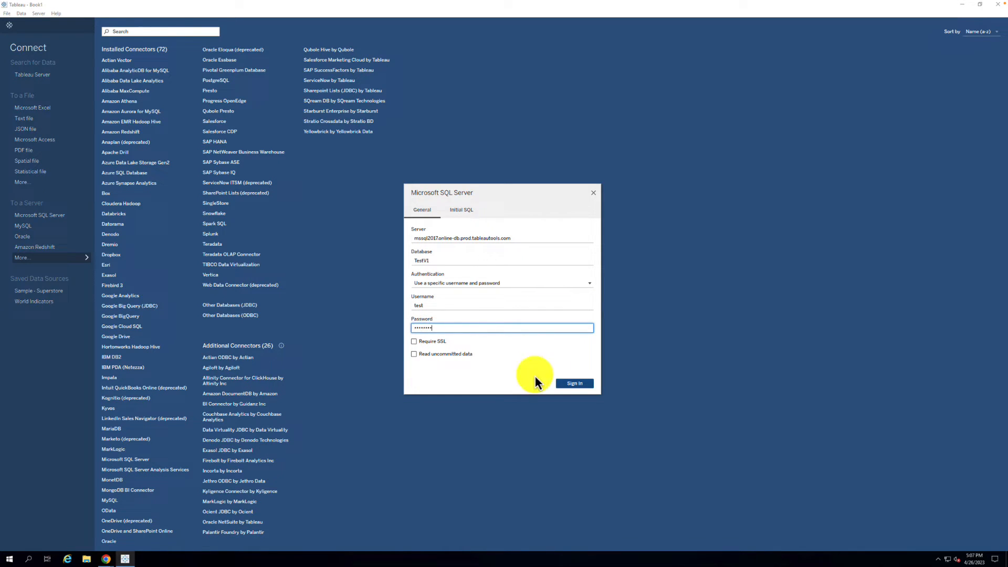
pyautogui.click(573, 383)
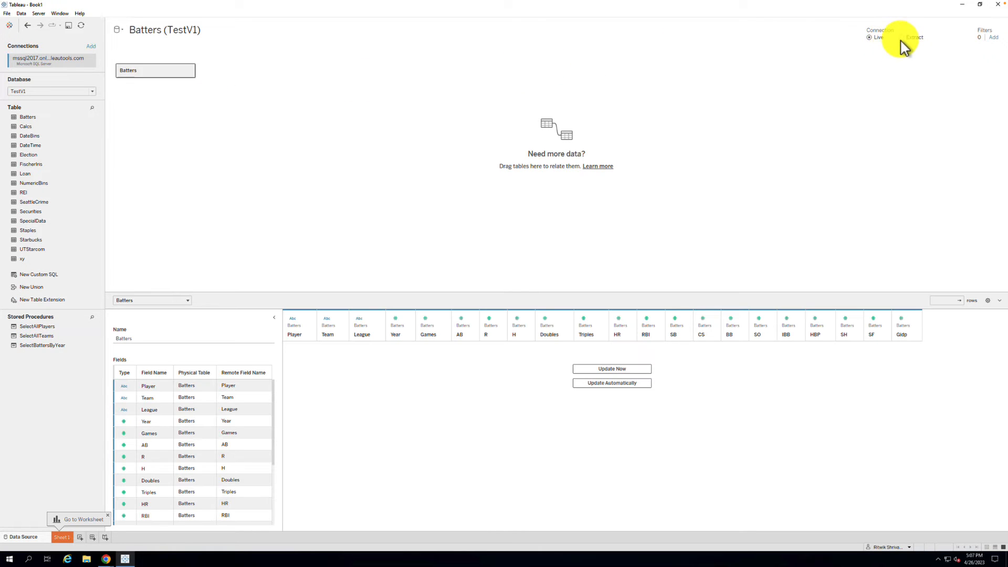
# Step: Switch the Batters connection from Live to Extract and save the extract file
pyautogui.click(903, 37)
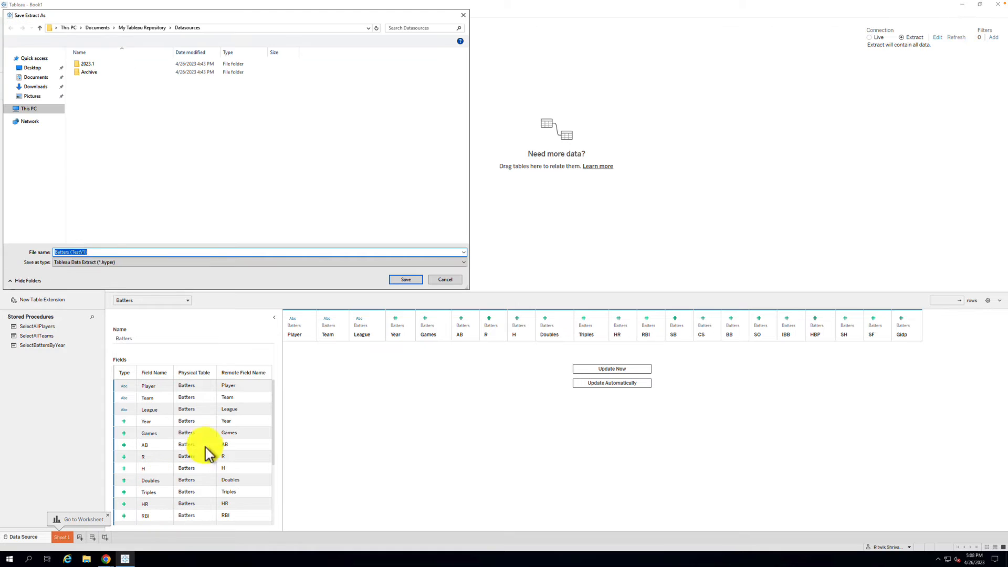
pyautogui.click(406, 279)
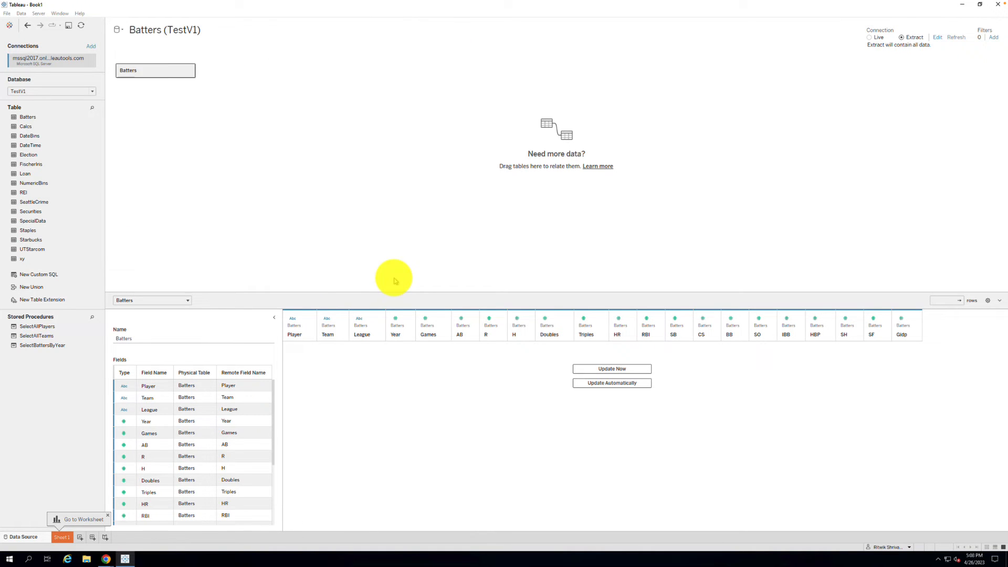
pyautogui.moveTo(8, 469)
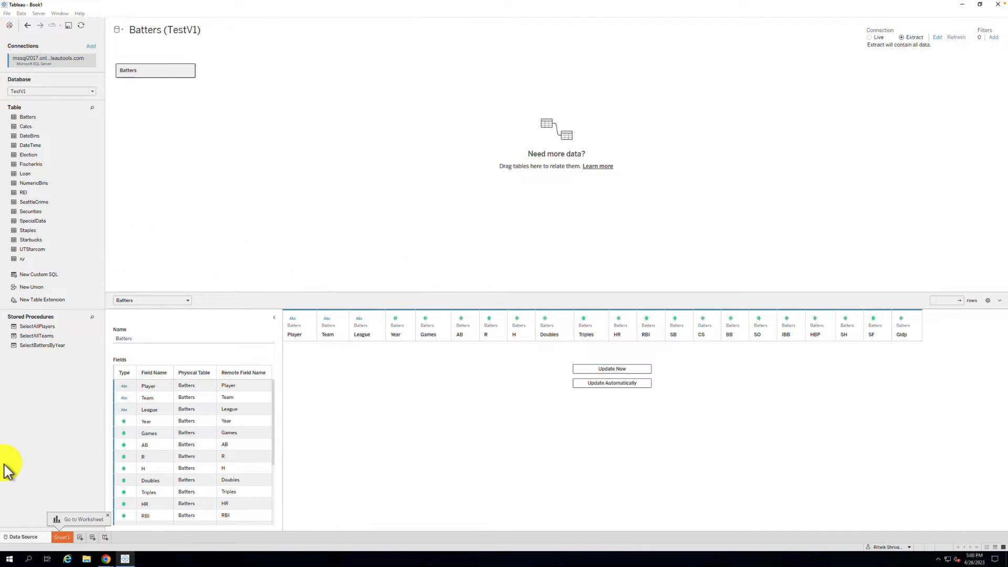
pyautogui.moveTo(115, 481)
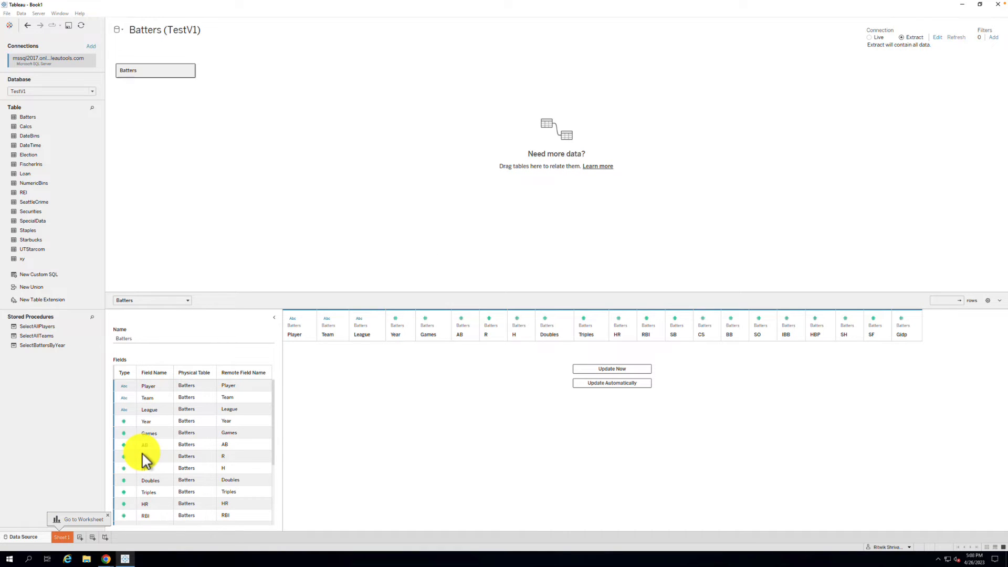
# Step: Go to Sheet 1 and start Server > Publish Data Source for the Batters extract
pyautogui.click(62, 537)
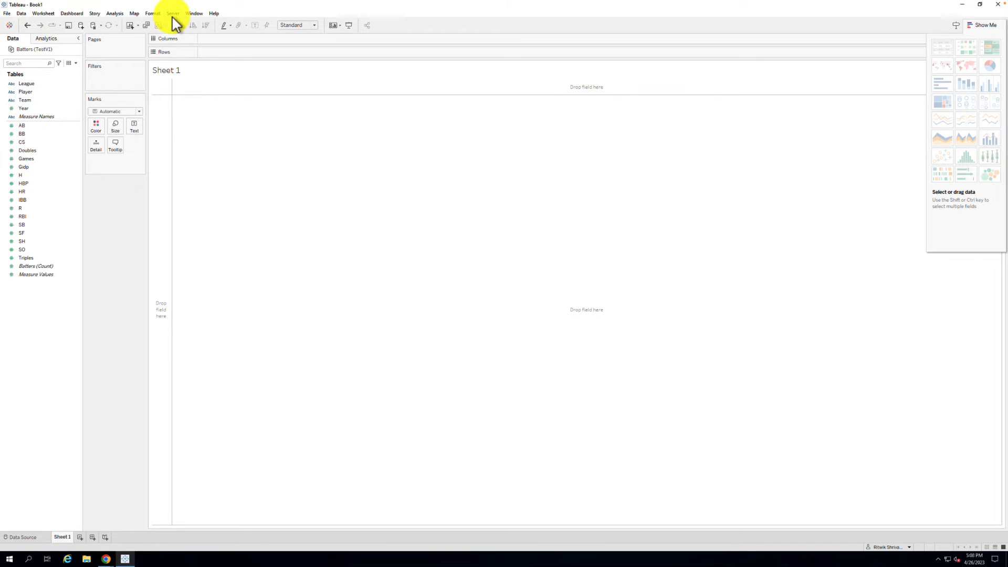
pyautogui.click(172, 13)
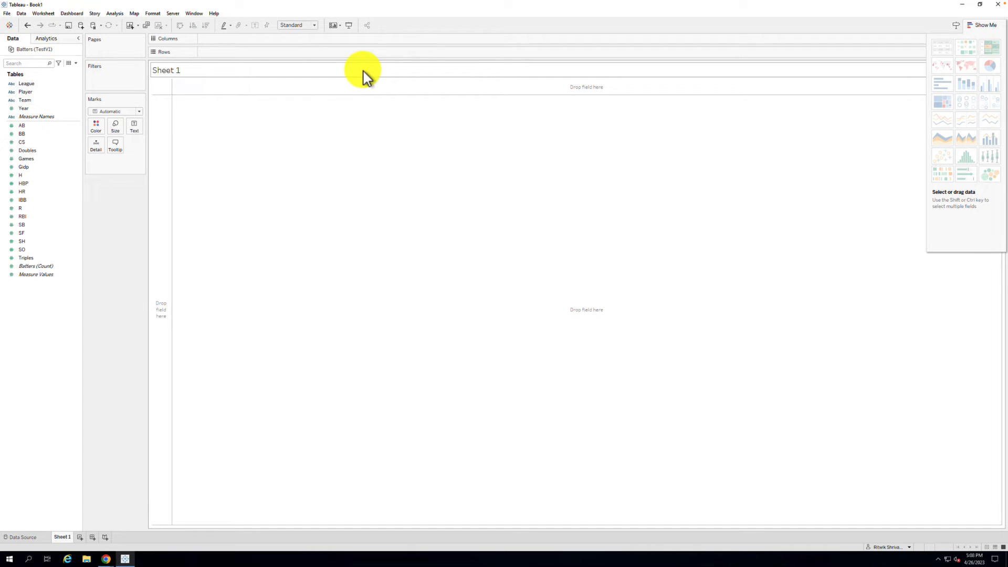
pyautogui.moveTo(373, 91)
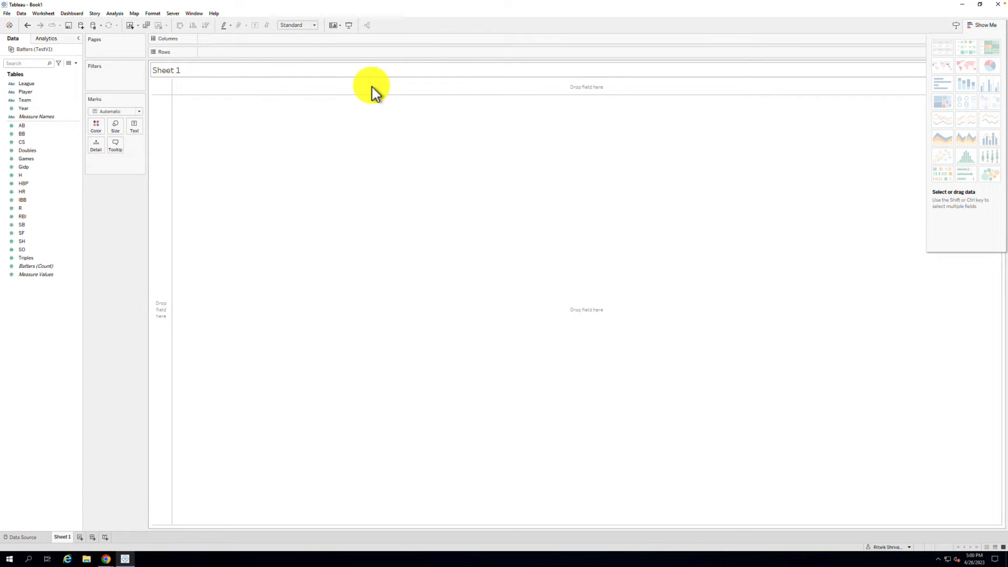
pyautogui.moveTo(378, 94)
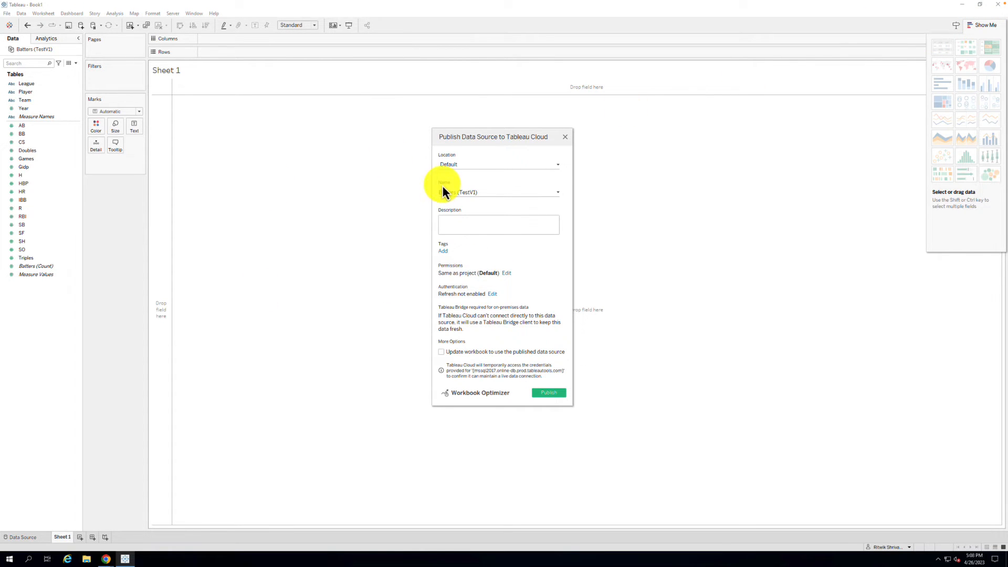
# Step: Publish Batters (TestV1) to the Tableau-SQL project with authentication set to Allow refresh access
pyautogui.click(557, 164)
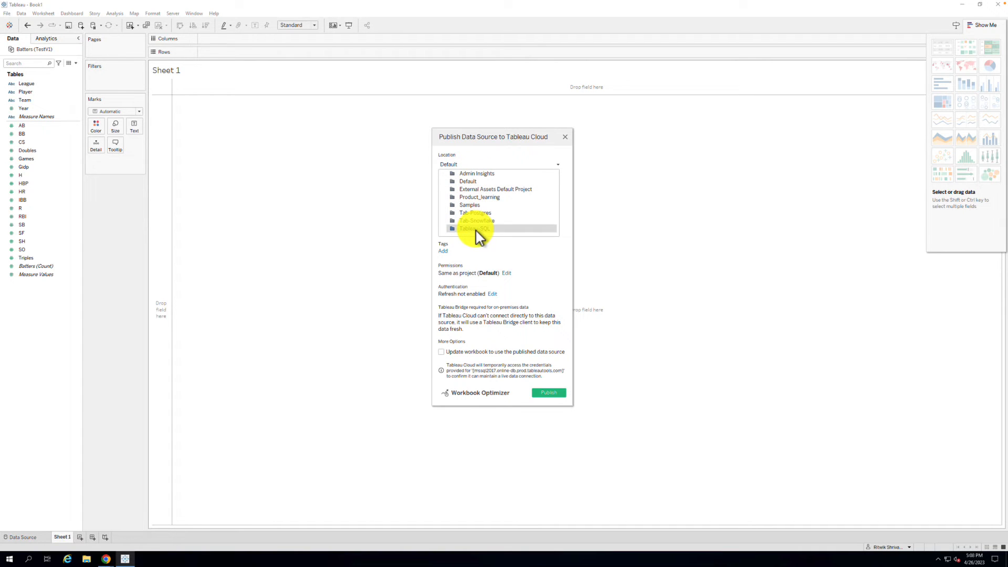
pyautogui.click(474, 227)
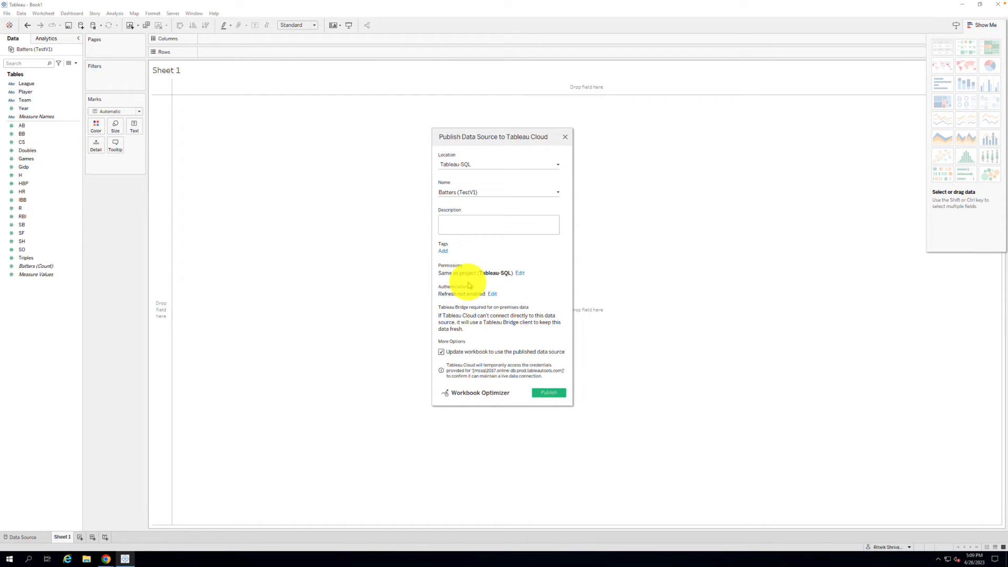
pyautogui.moveTo(495, 300)
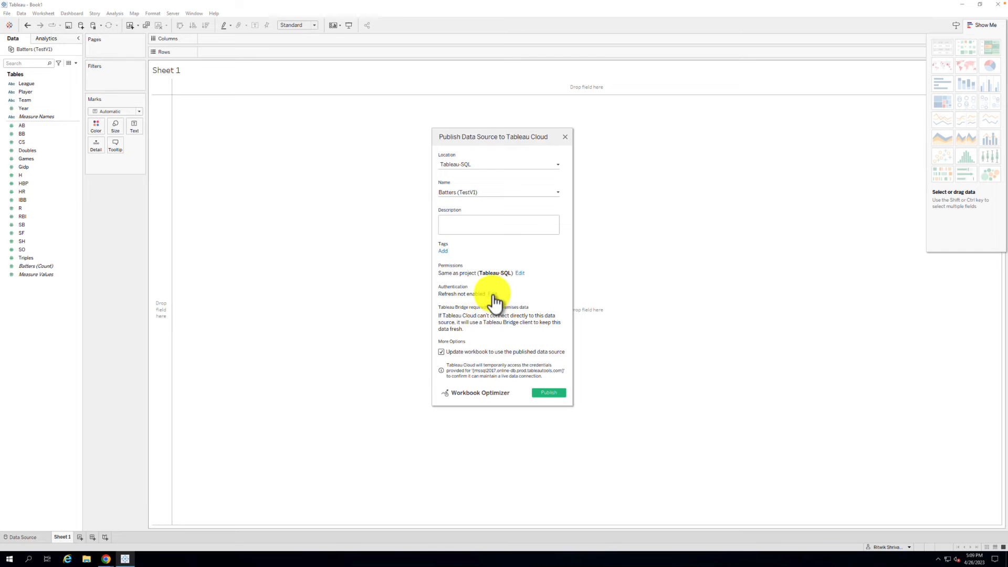
pyautogui.click(491, 294)
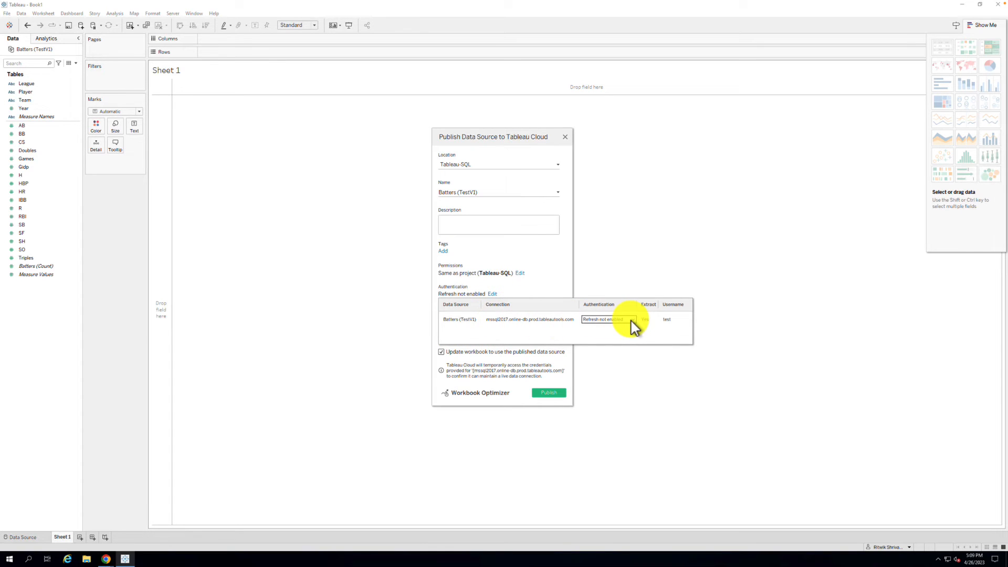
pyautogui.click(607, 319)
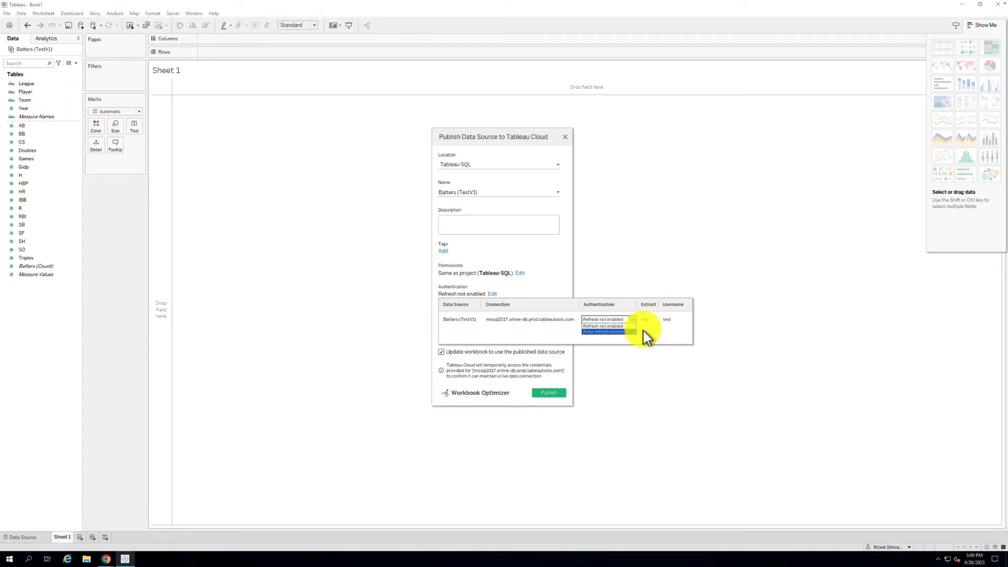
pyautogui.click(603, 332)
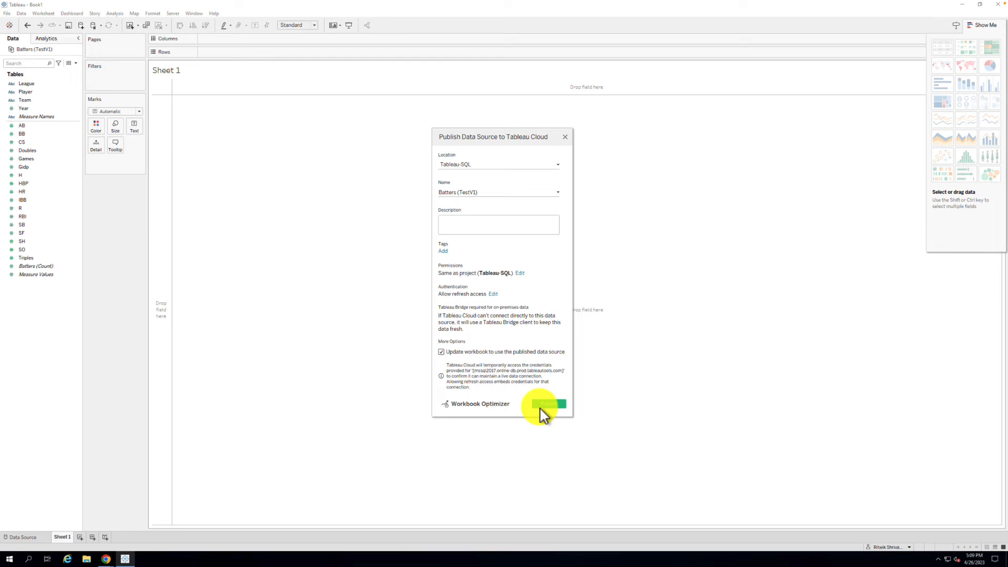
pyautogui.click(546, 403)
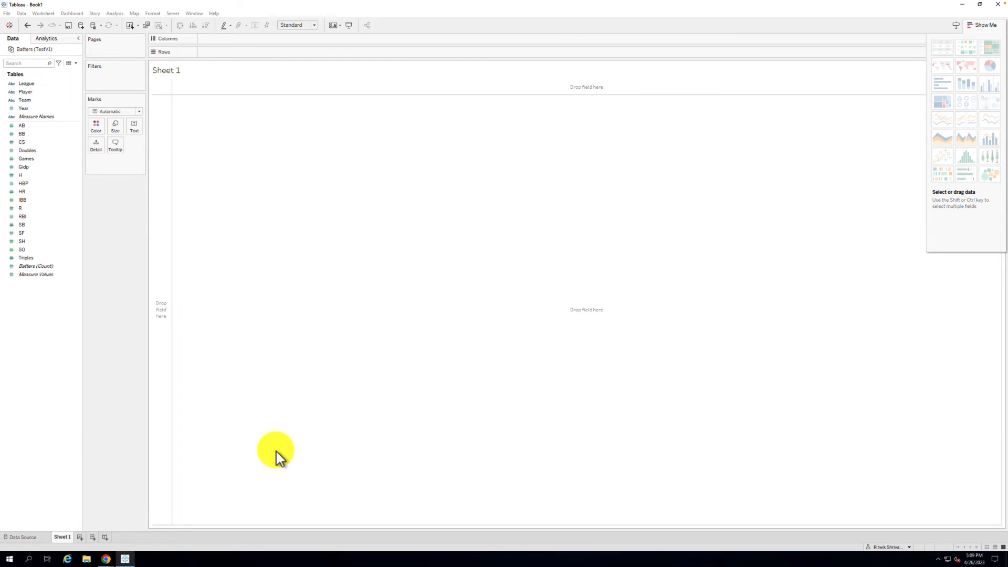
pyautogui.moveTo(109, 560)
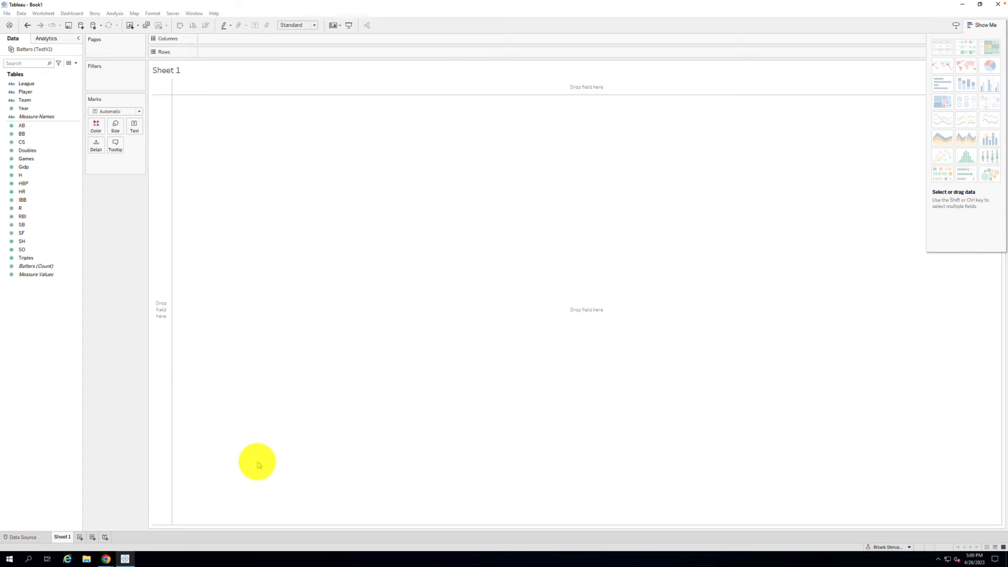
pyautogui.moveTo(161, 511)
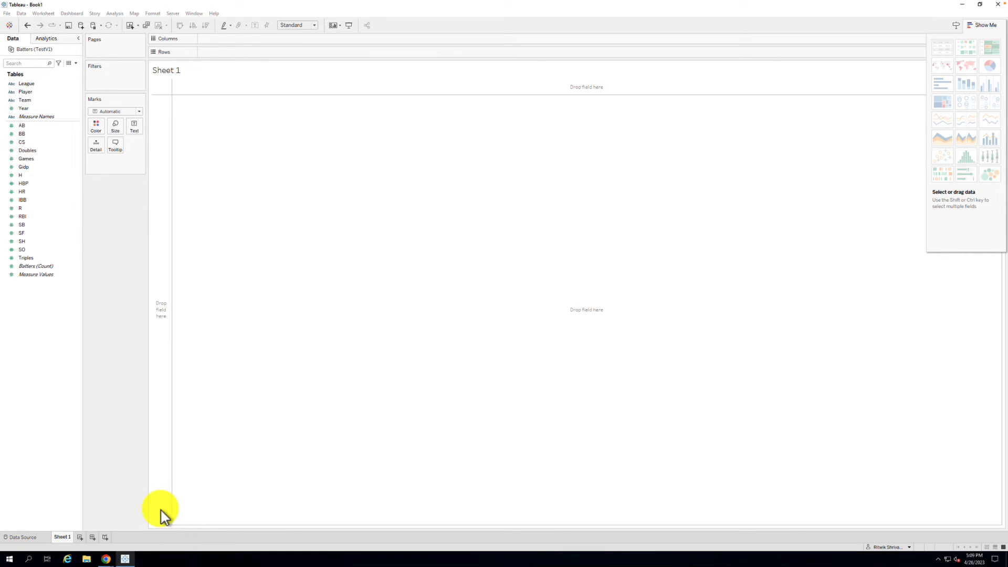
pyautogui.moveTo(110, 556)
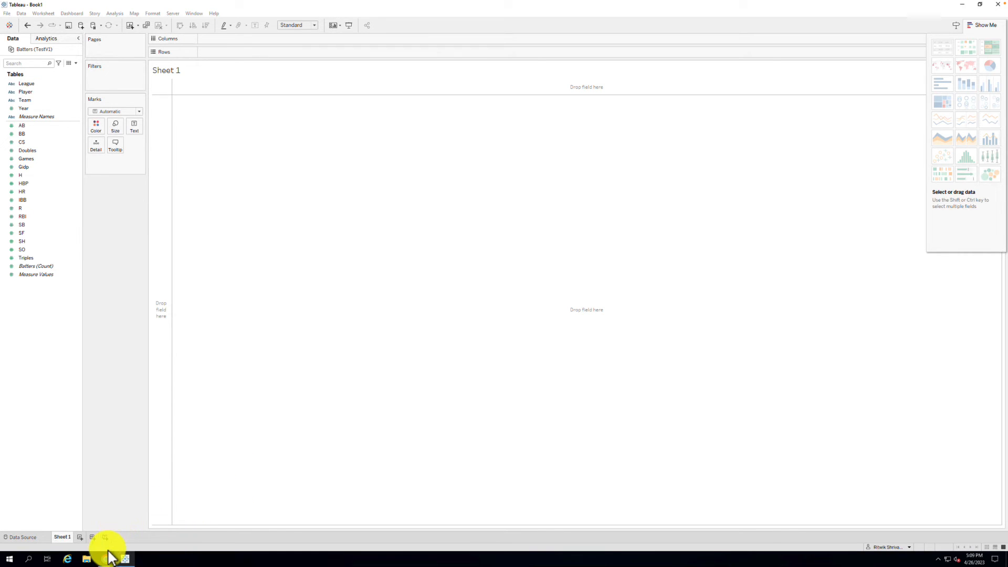
pyautogui.moveTo(127, 539)
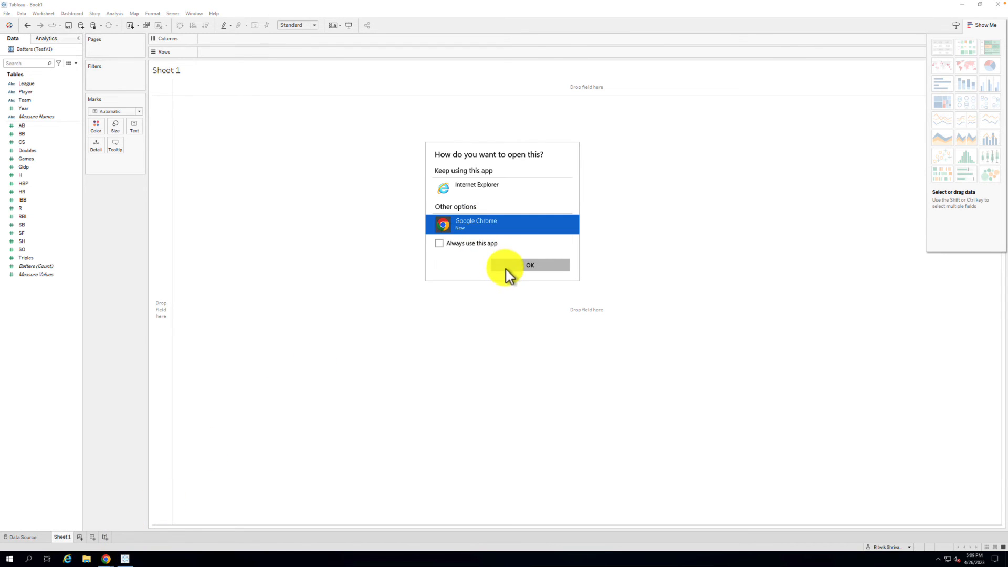
# Step: Choose Google Chrome to view the published Batters (TestV1) page on Tableau Cloud
pyautogui.click(530, 265)
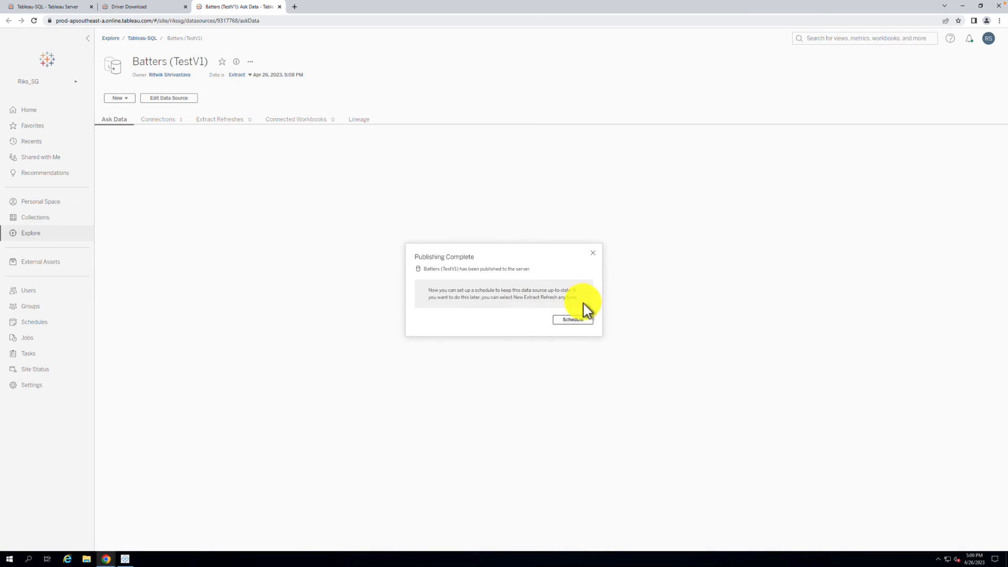
# Step: Create a Full Refresh schedule for Batters (TestV1) running Wednesdays at 5:10 PM
pyautogui.click(571, 319)
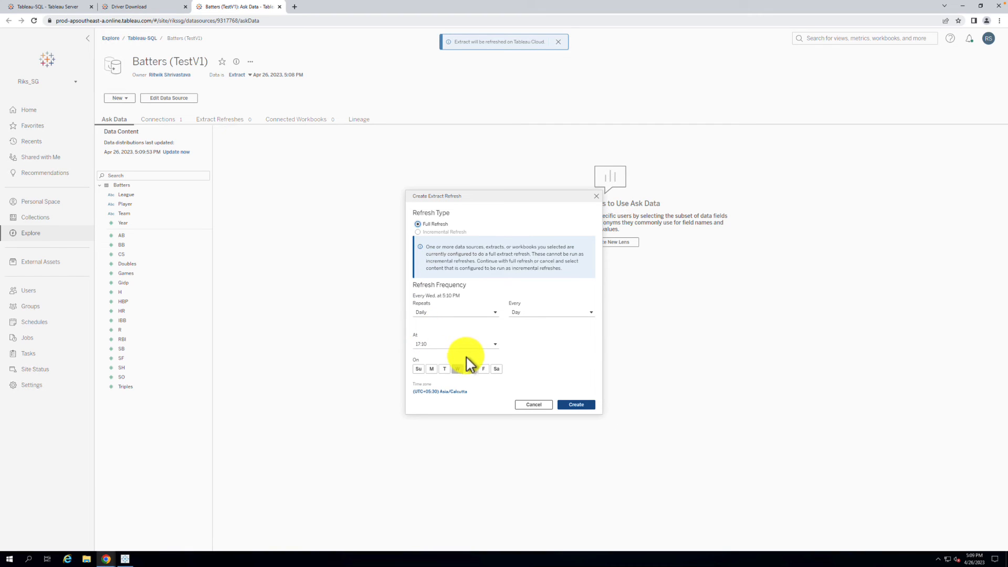
pyautogui.click(456, 368)
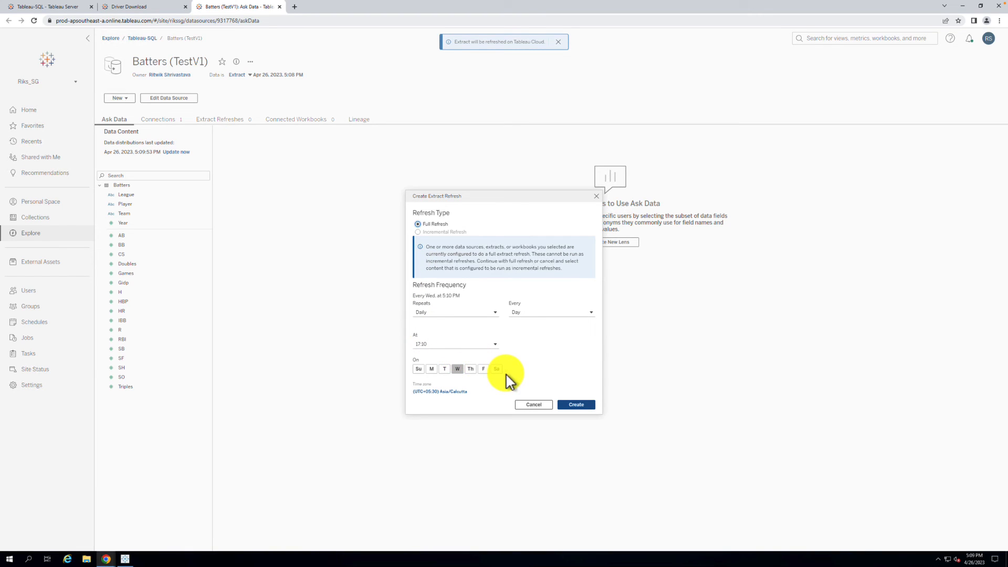
pyautogui.click(557, 41)
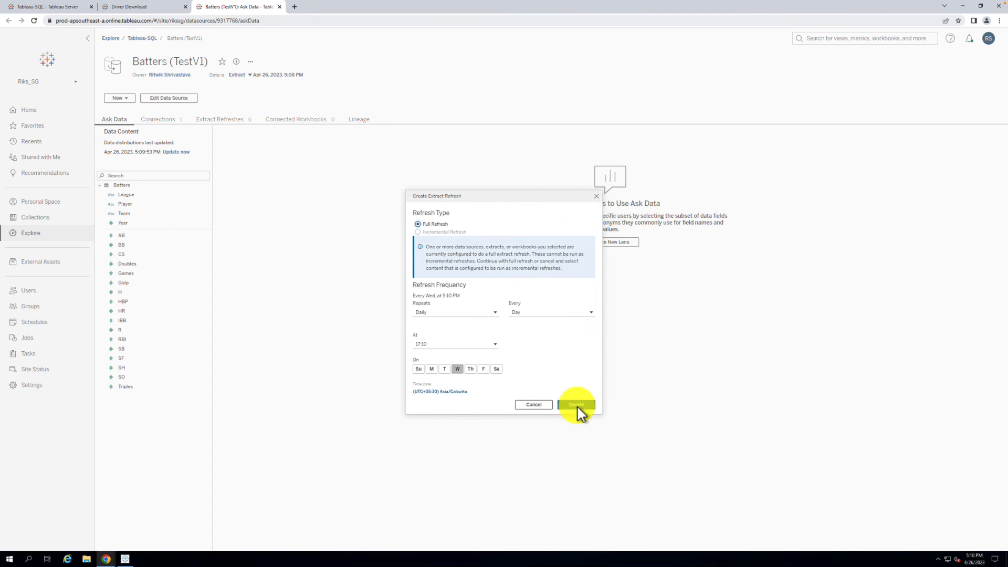
pyautogui.click(576, 404)
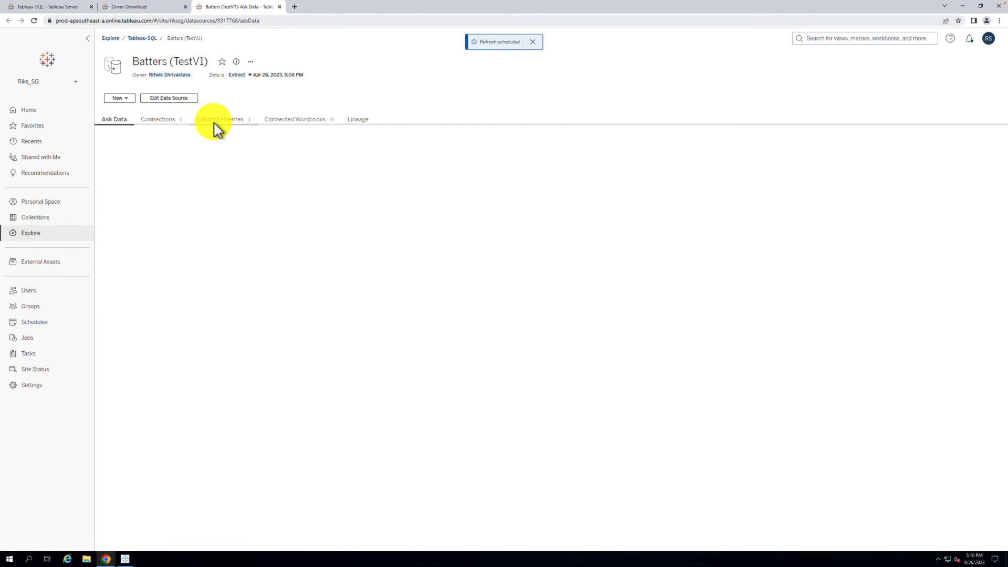
# Step: View Extract Refreshes listing the Wednesday 5:10 PM full refresh, checking its Actions menu
pyautogui.click(219, 118)
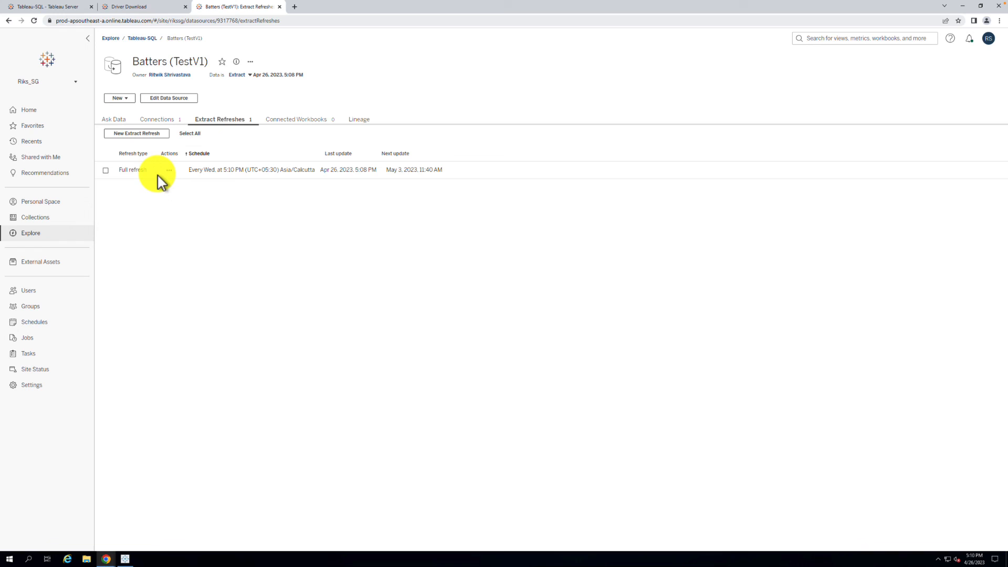
pyautogui.click(168, 170)
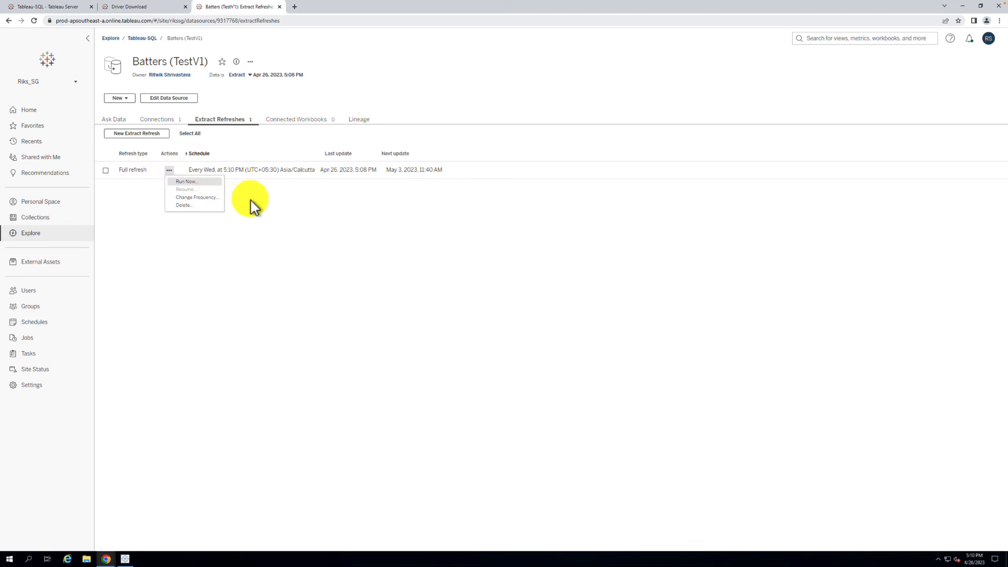
pyautogui.click(169, 199)
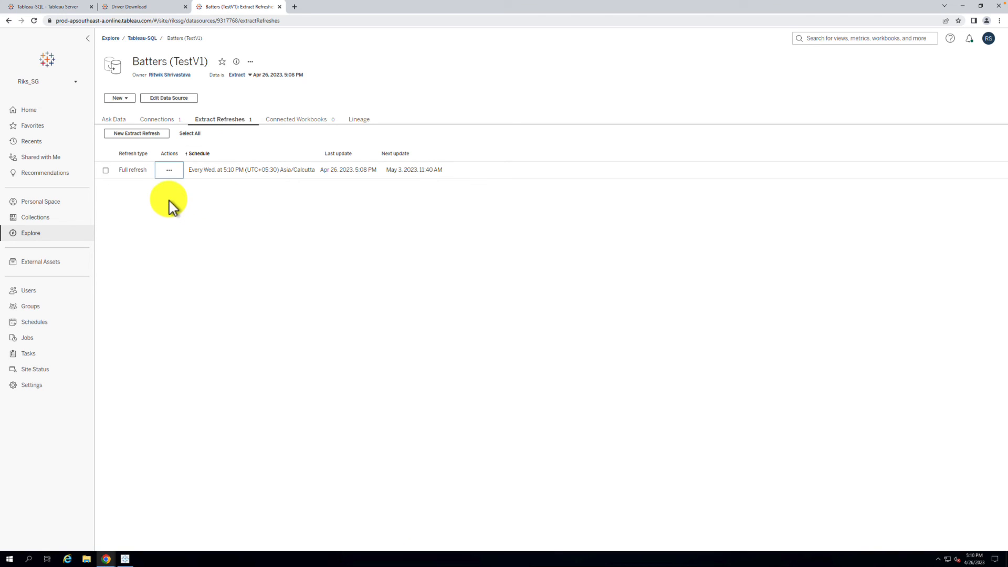